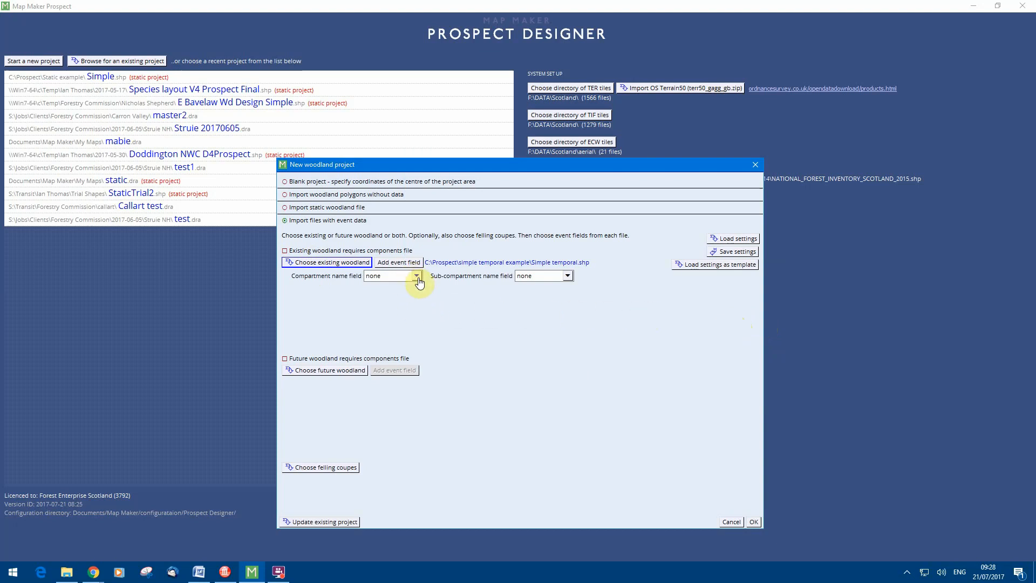
- Choose ID as the compartment name field for the Simple temporal shapefile
left_click(389, 275)
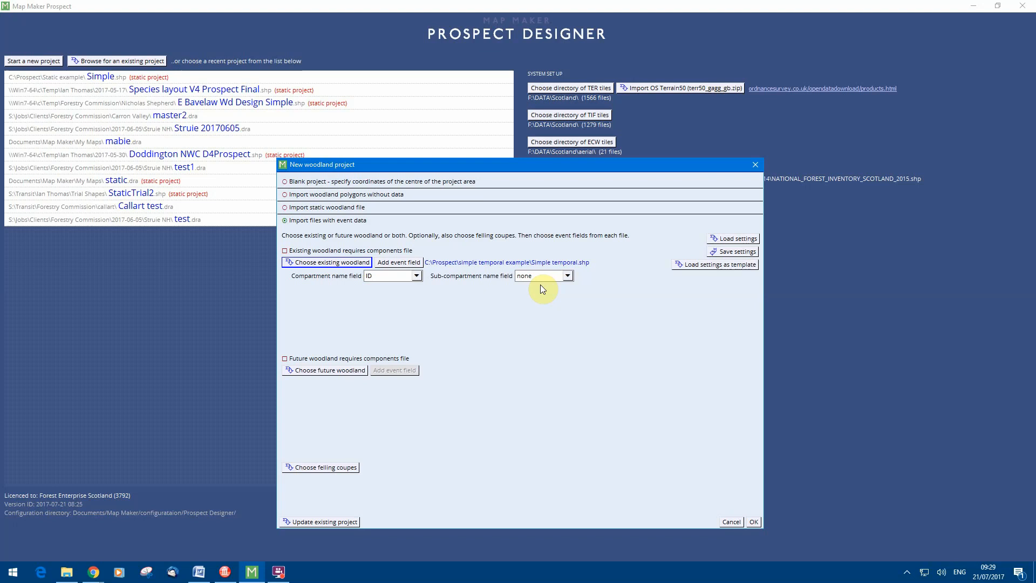
- Add an event field row with Year, Species, Yield and Percent dropdowns
left_click(398, 262)
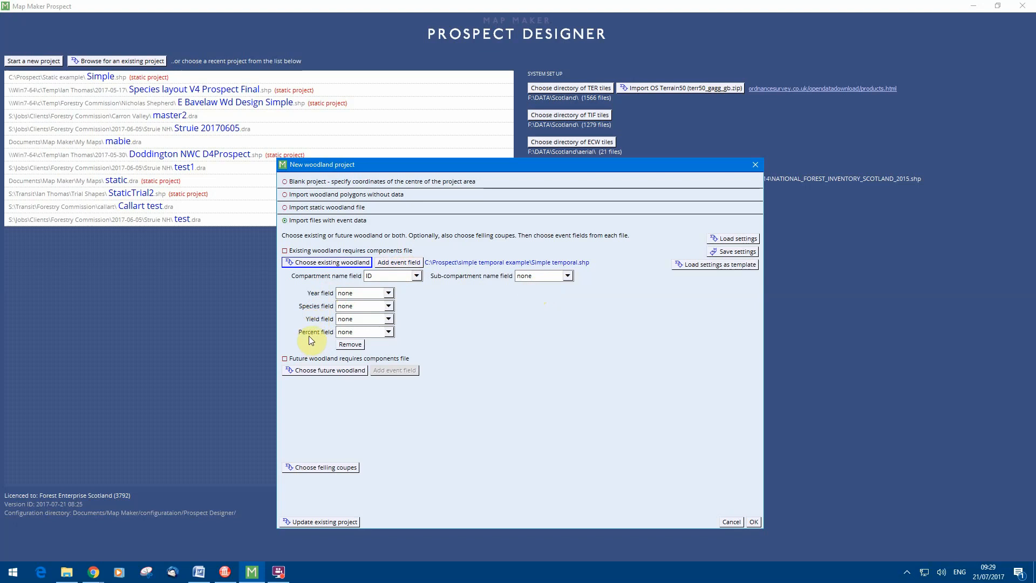
- Begin mapping the first event set to YEAR1, SPECIES1, YLD1 and PERCENT1
left_click(398, 262)
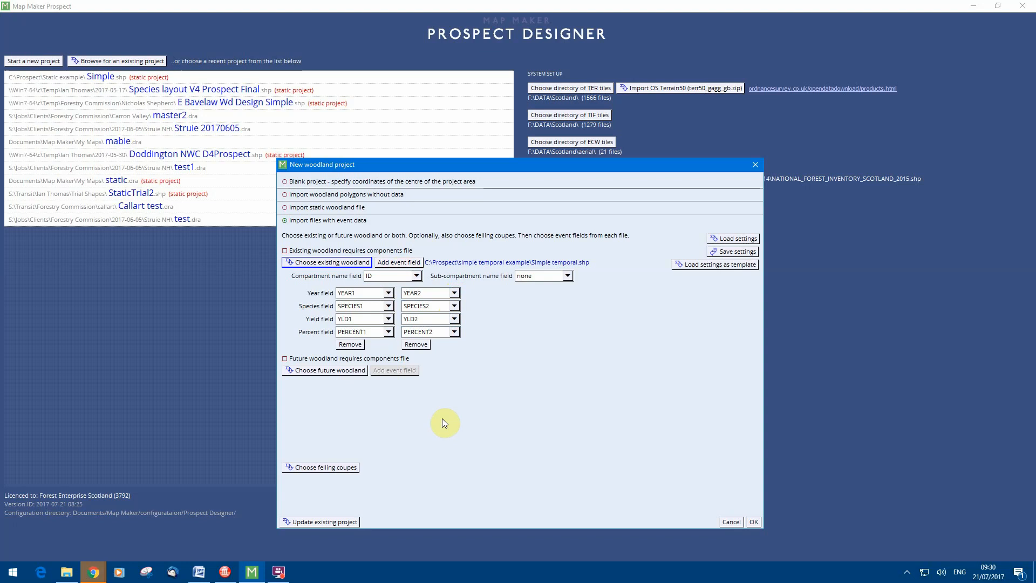